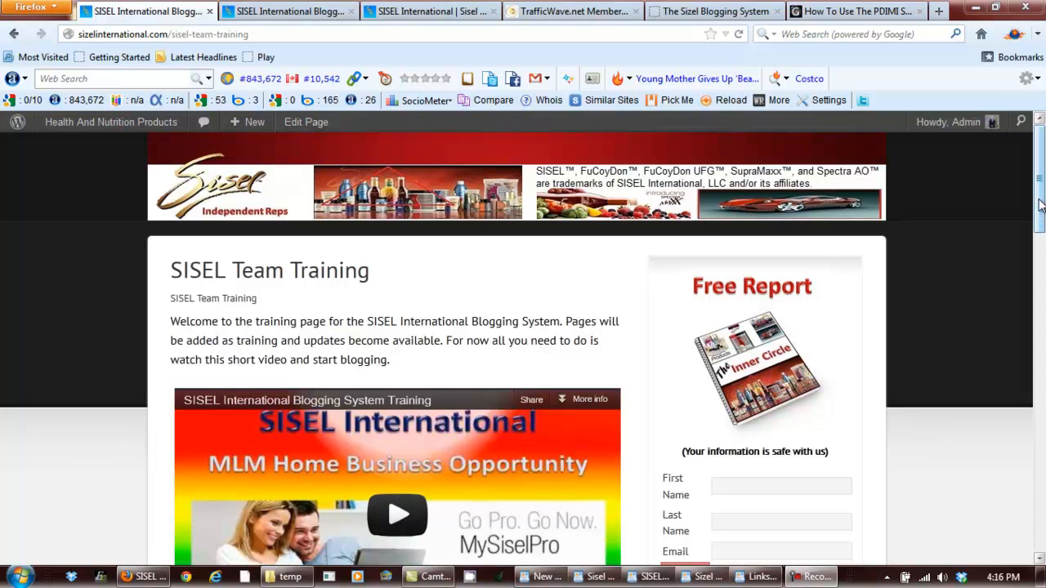
Browse the SISEL team training page: software download, activation-key paragraph and fast start training link.
scroll("down", 3)
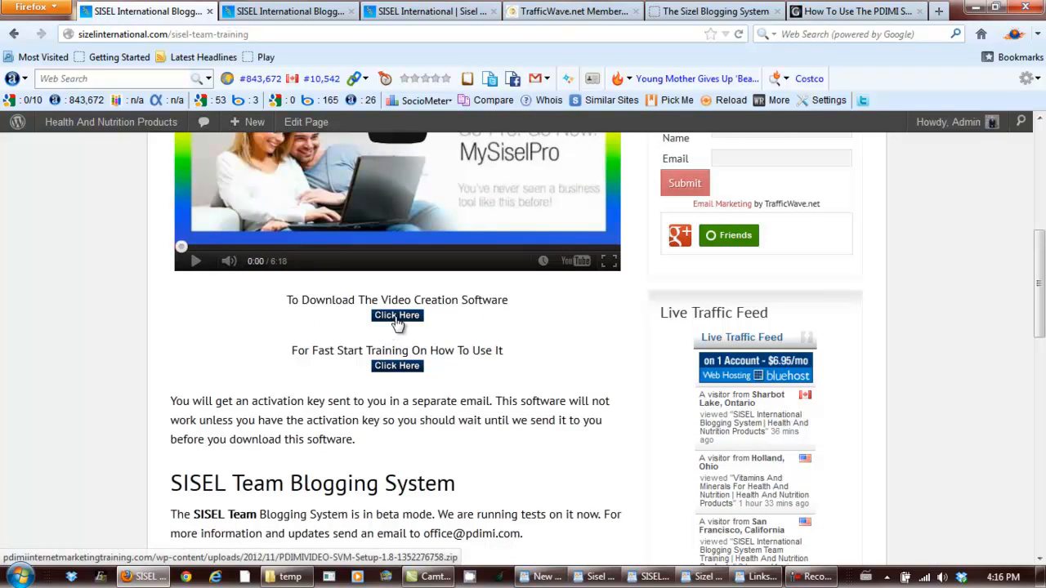
left_click(396, 316)
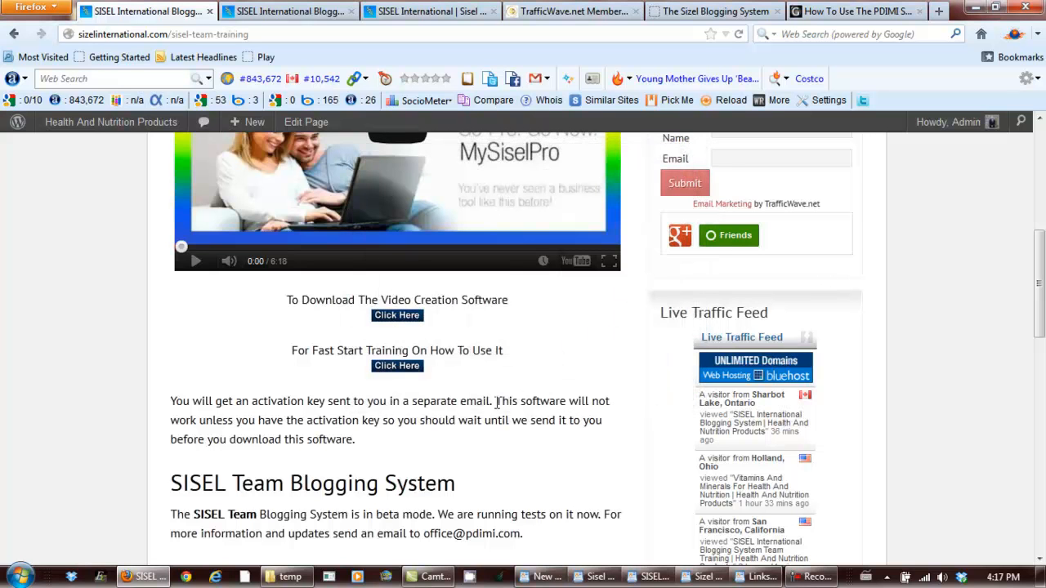
left_click_drag(495, 401, 505, 420)
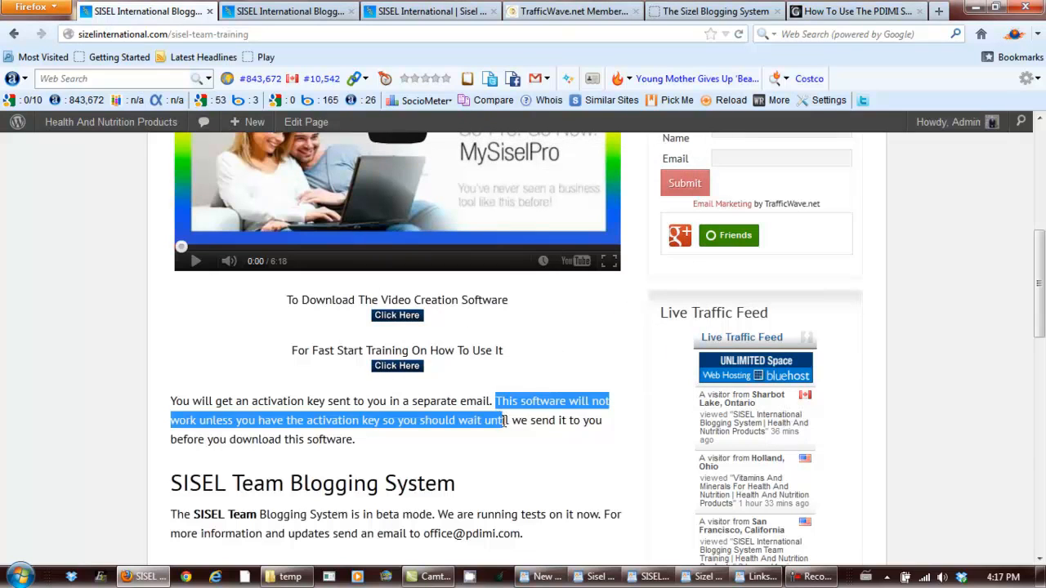
left_click_drag(506, 420, 356, 438)
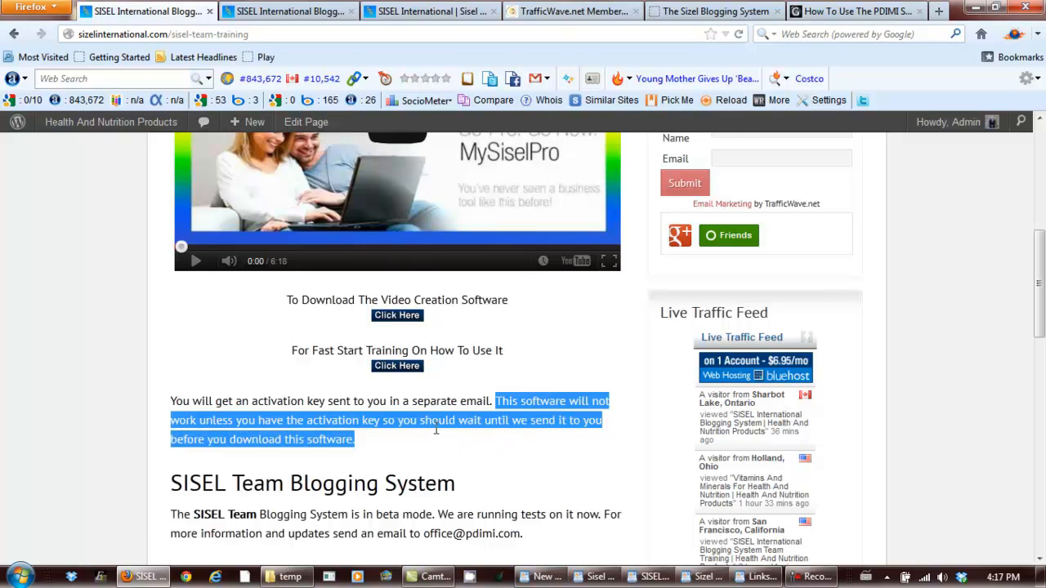
left_click(363, 451)
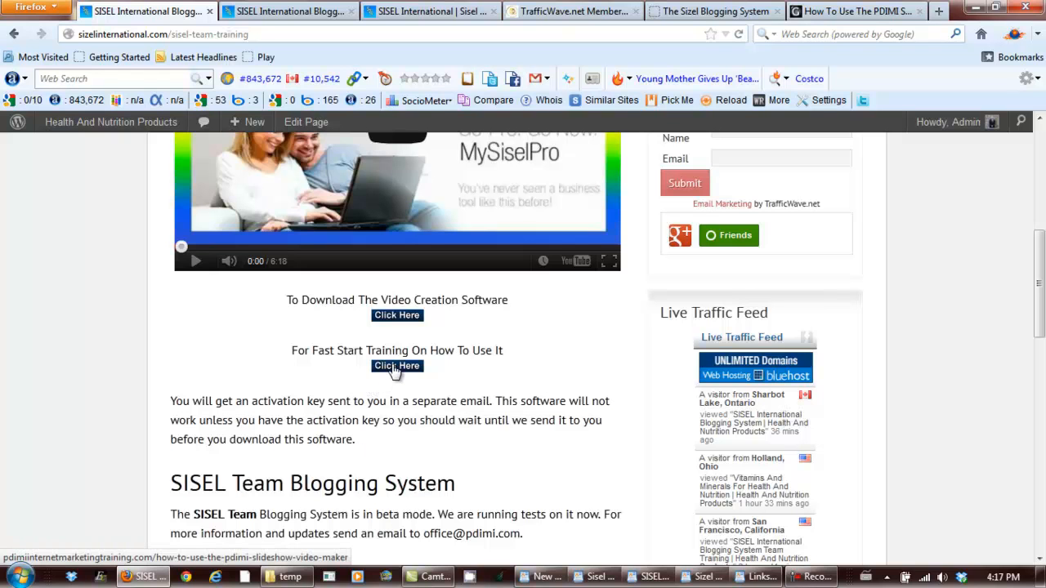
left_click(395, 366)
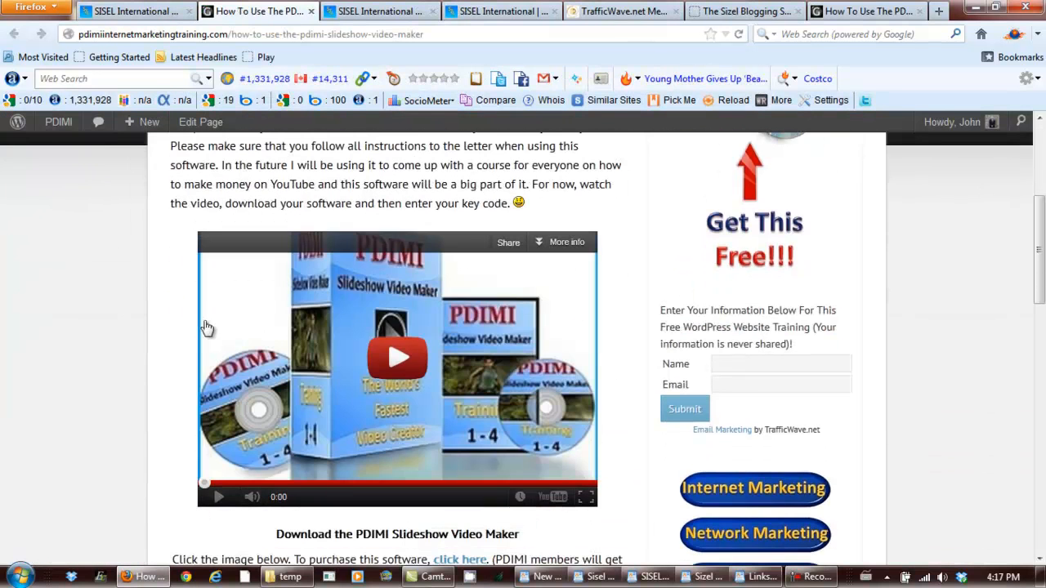
left_click(134, 10)
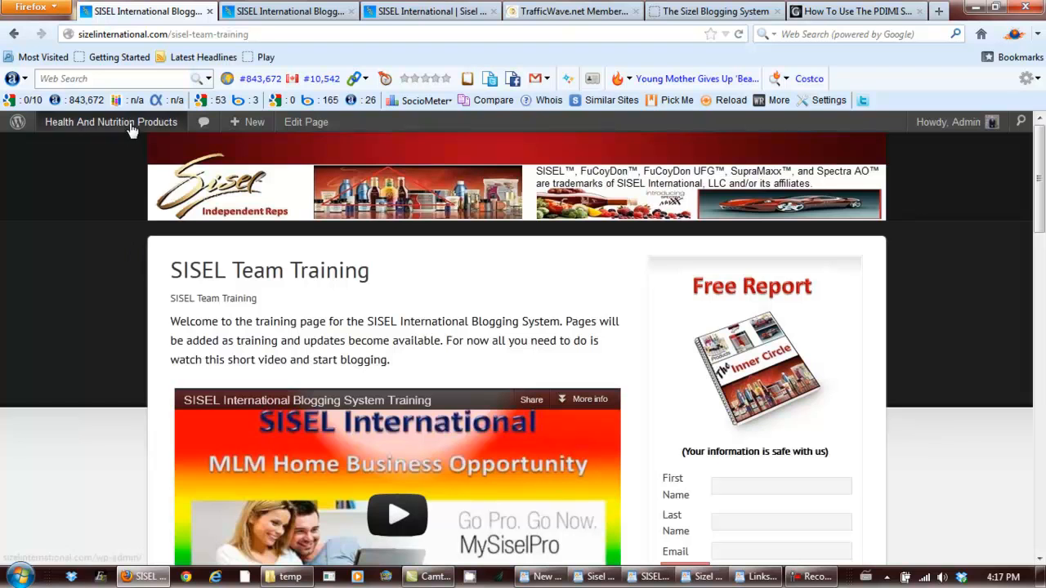
Go to the site's WordPress admin Dashboard from the admin bar and scroll toward Users.
left_click(111, 121)
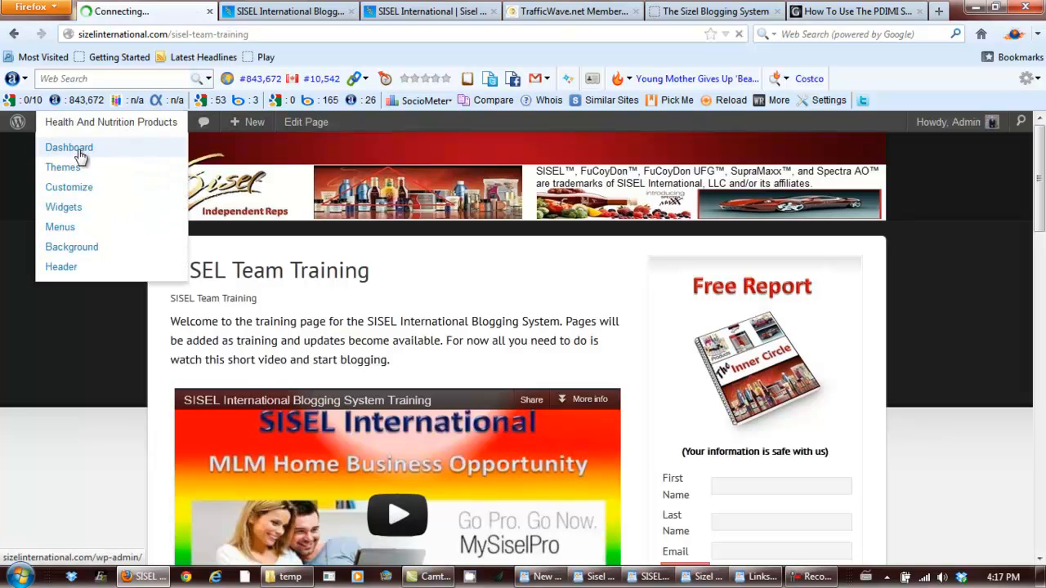
left_click(68, 147)
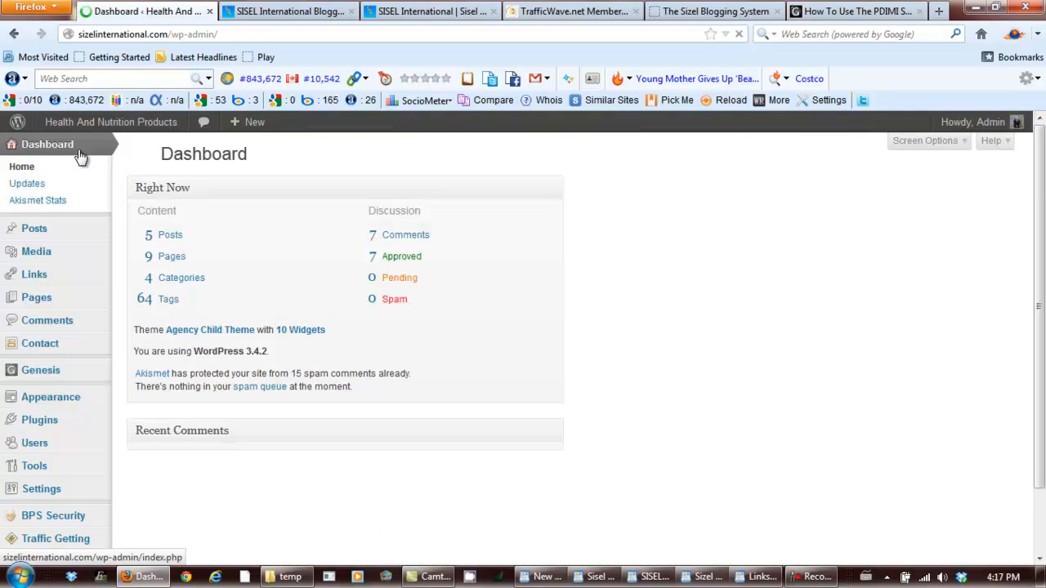
scroll("down", 3)
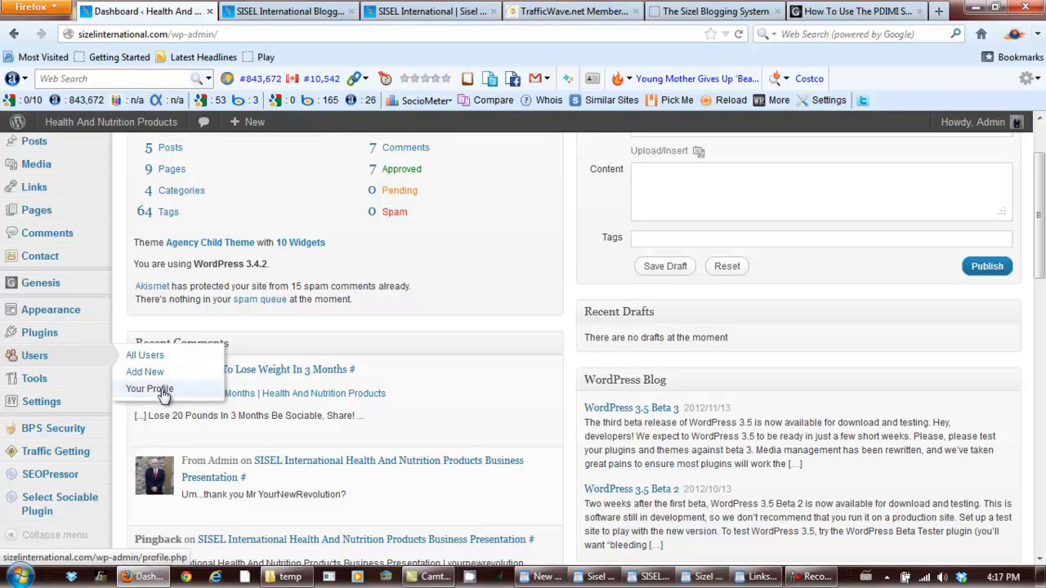
left_click(151, 389)
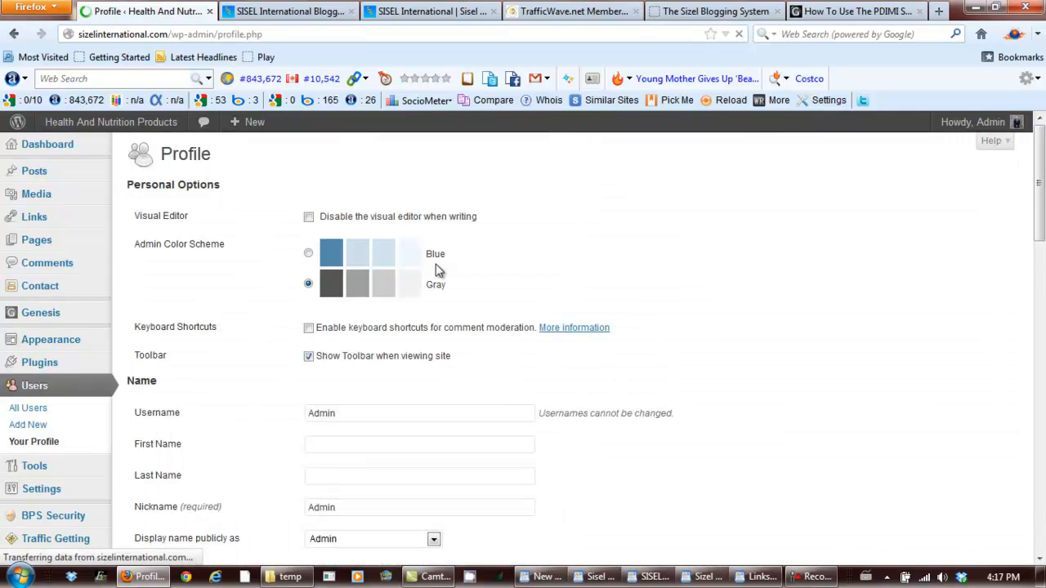
scroll("down", 3)
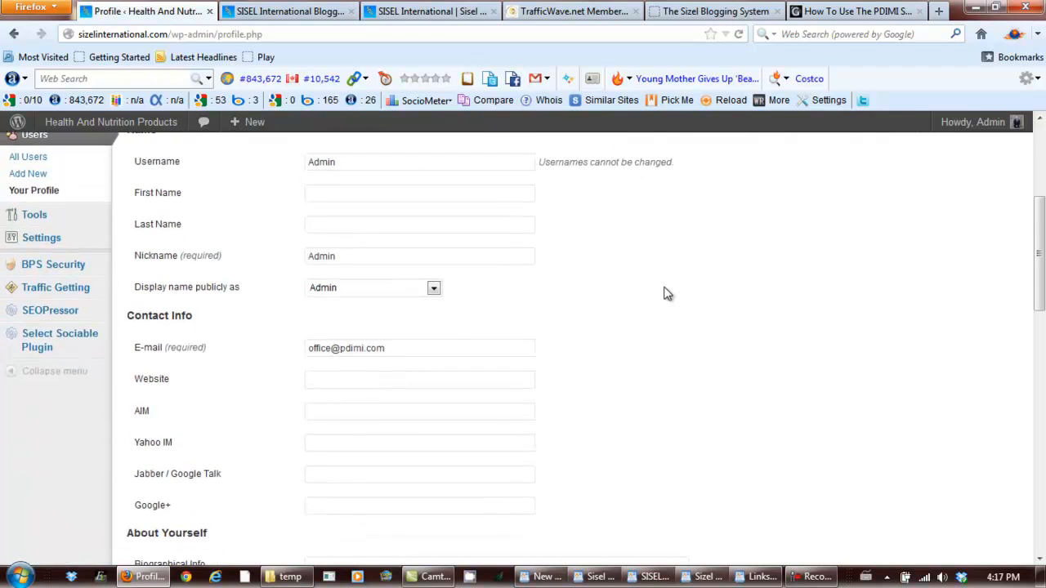
scroll("down", 3)
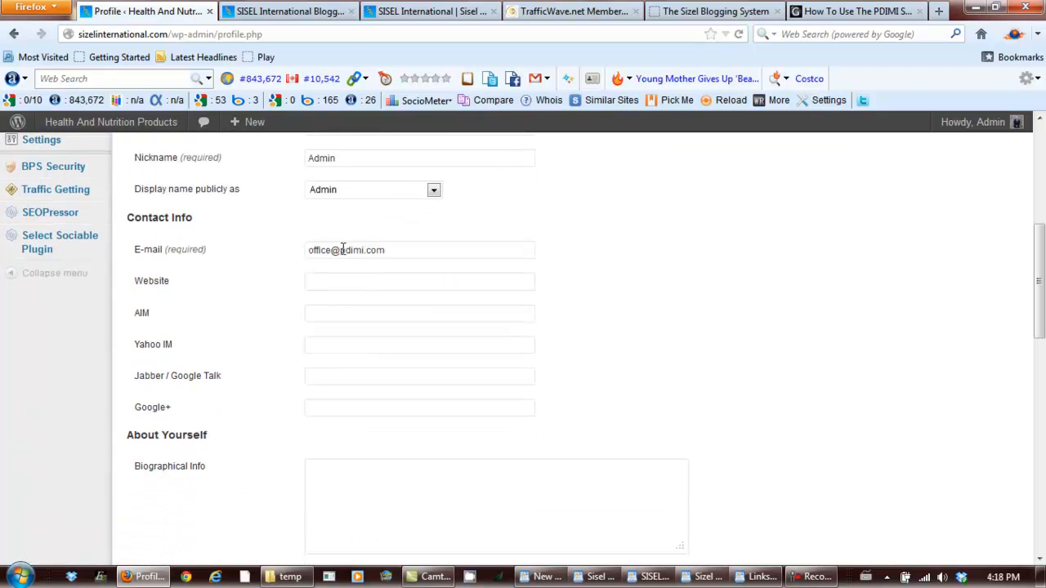
triple_click(346, 250)
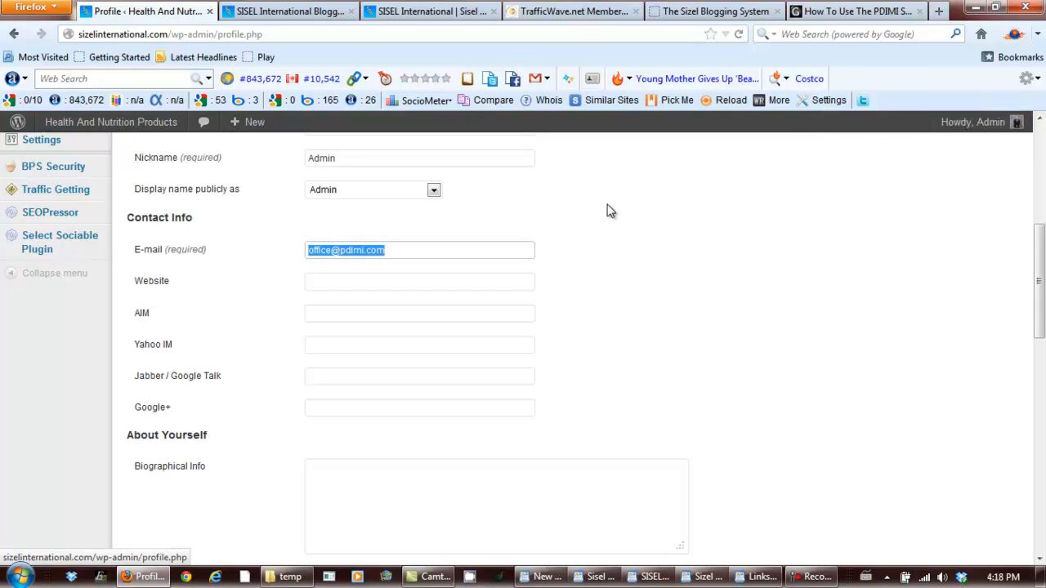
mouse_move(559, 226)
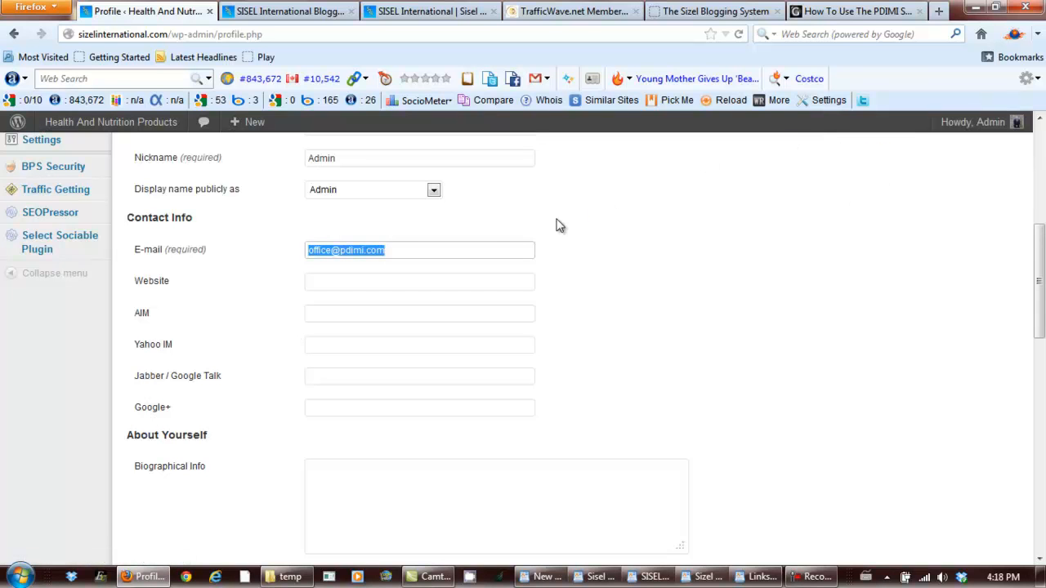